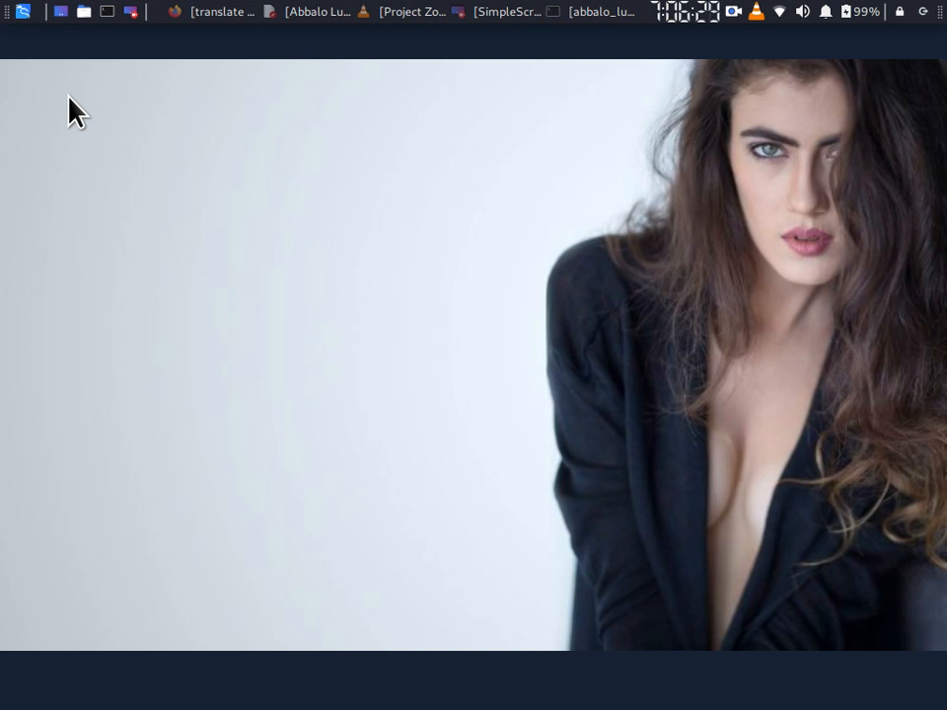
mouse_move(79, 133)
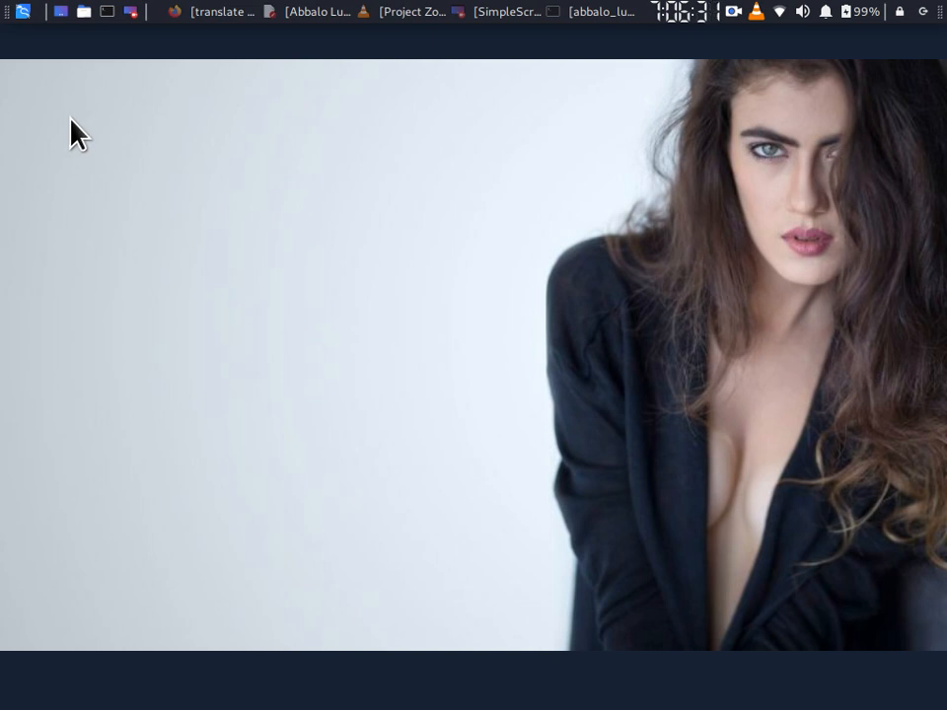
mouse_move(345, 18)
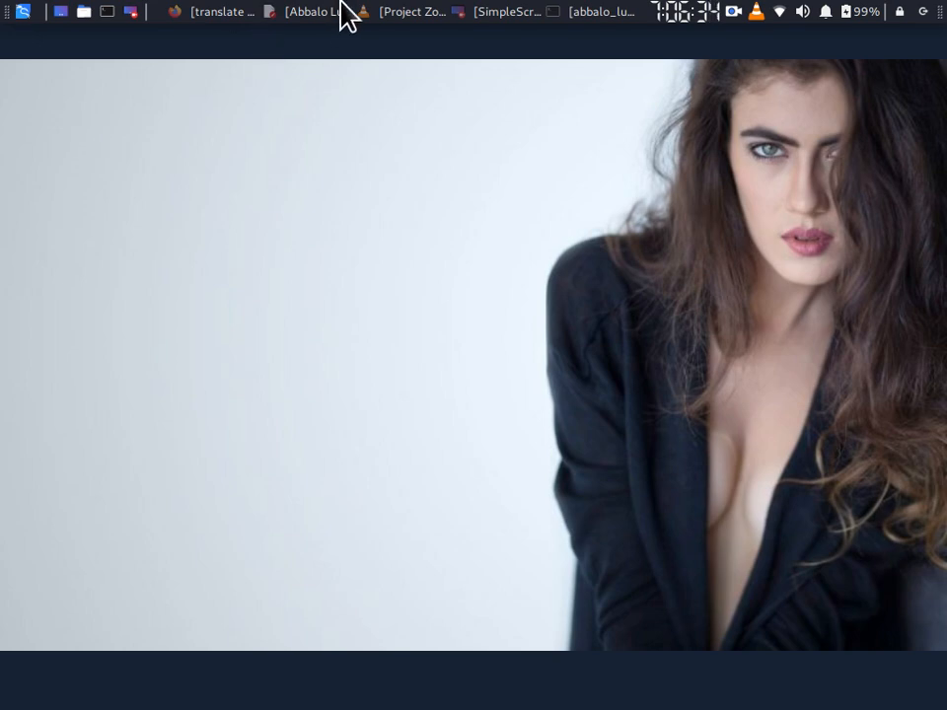
mouse_move(587, 15)
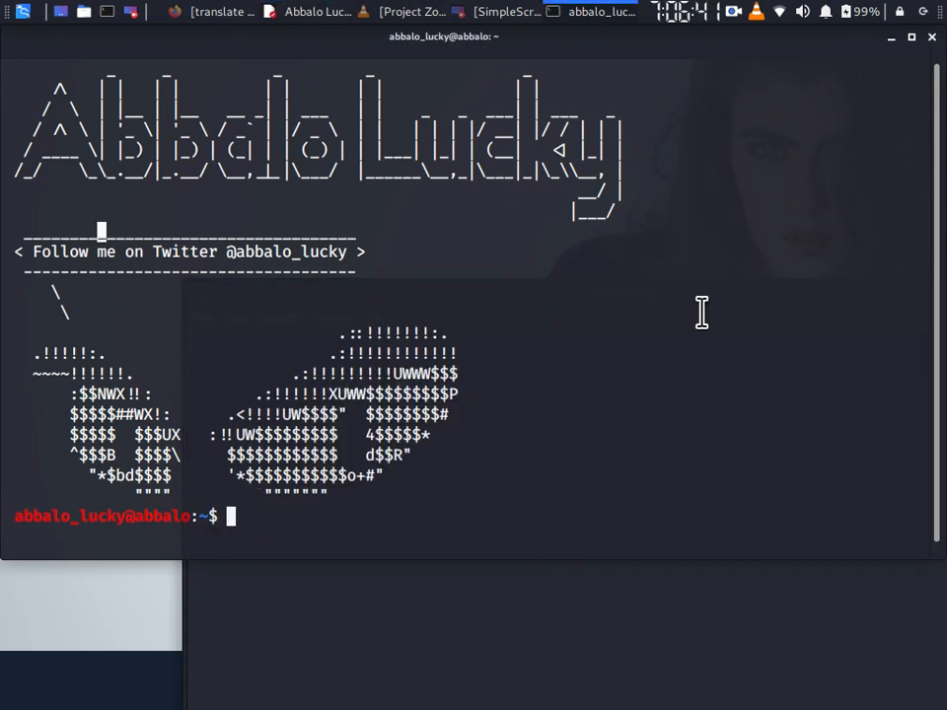
Step: Install the etherape package with sudo apt; it is already the newest version
text(sudo apt)
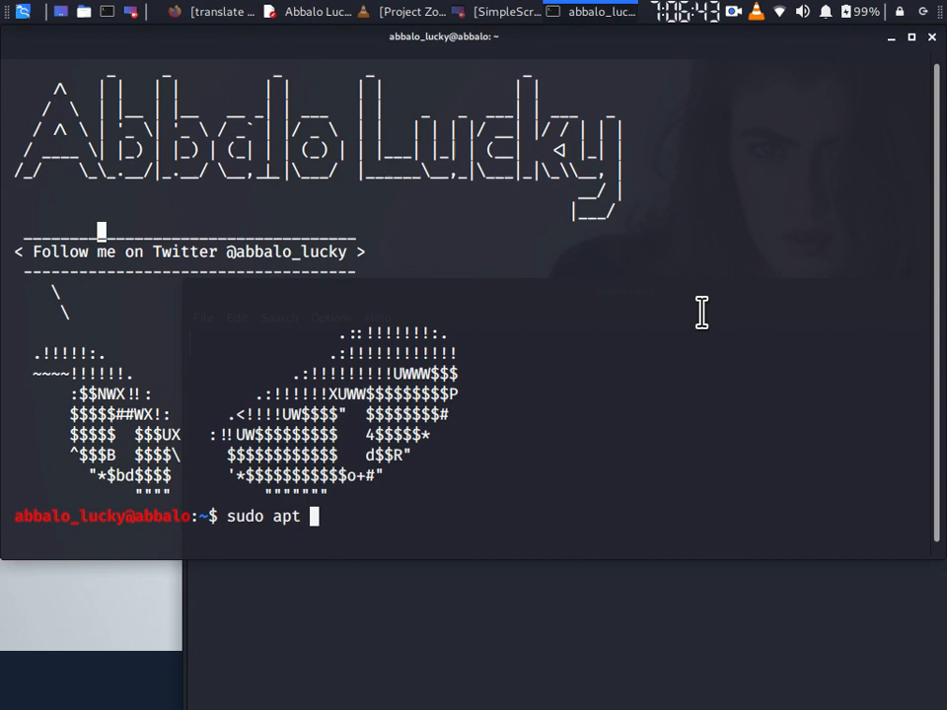
text(install e)
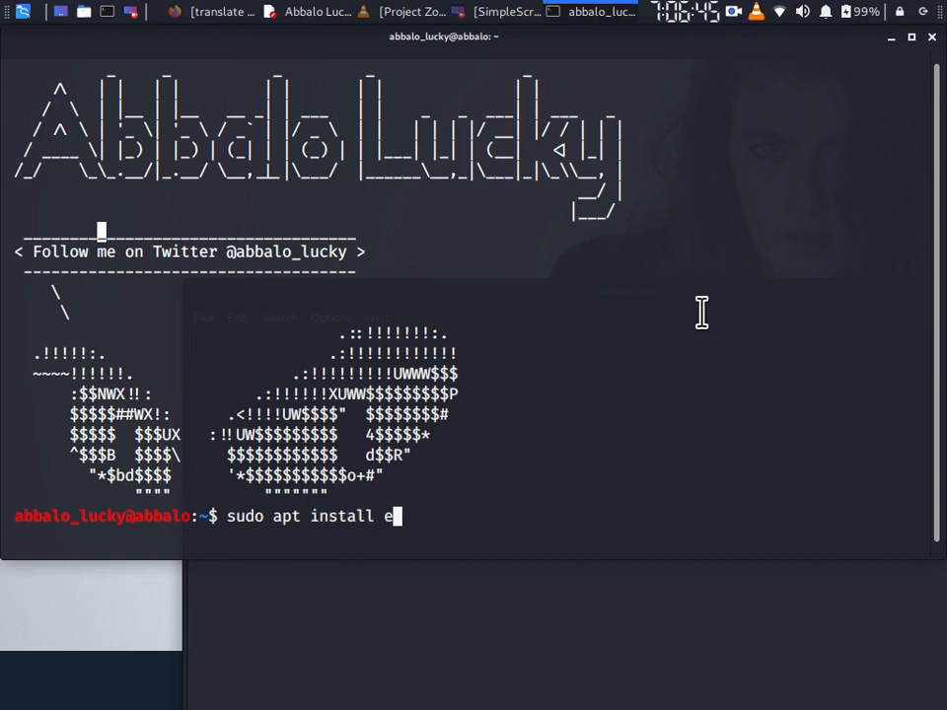
text(therape)
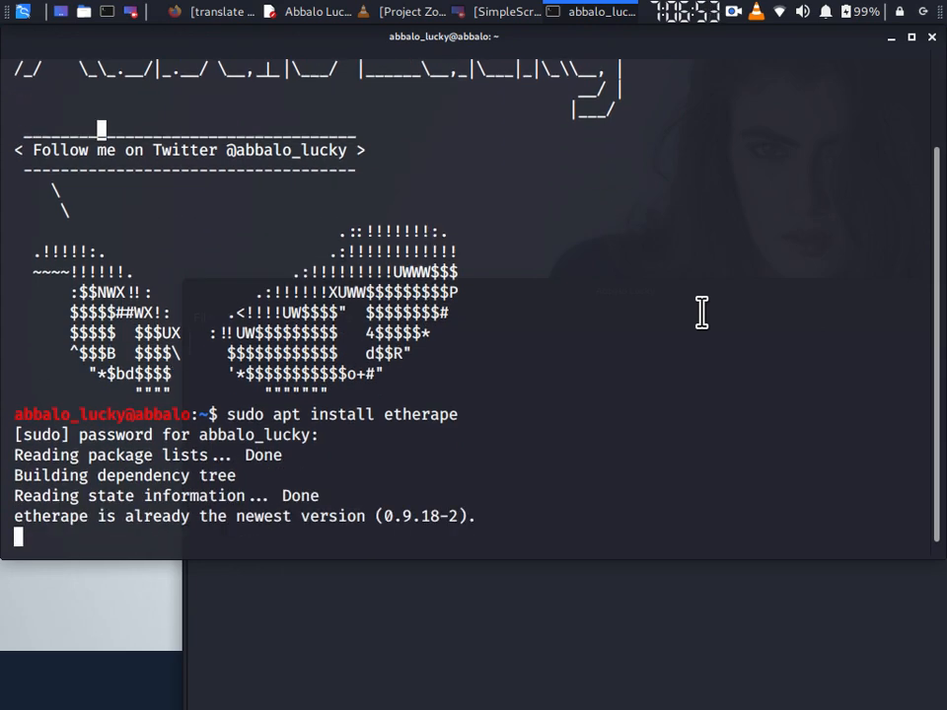
Step: Clear the terminal screen to a fresh prompt
text(cl)
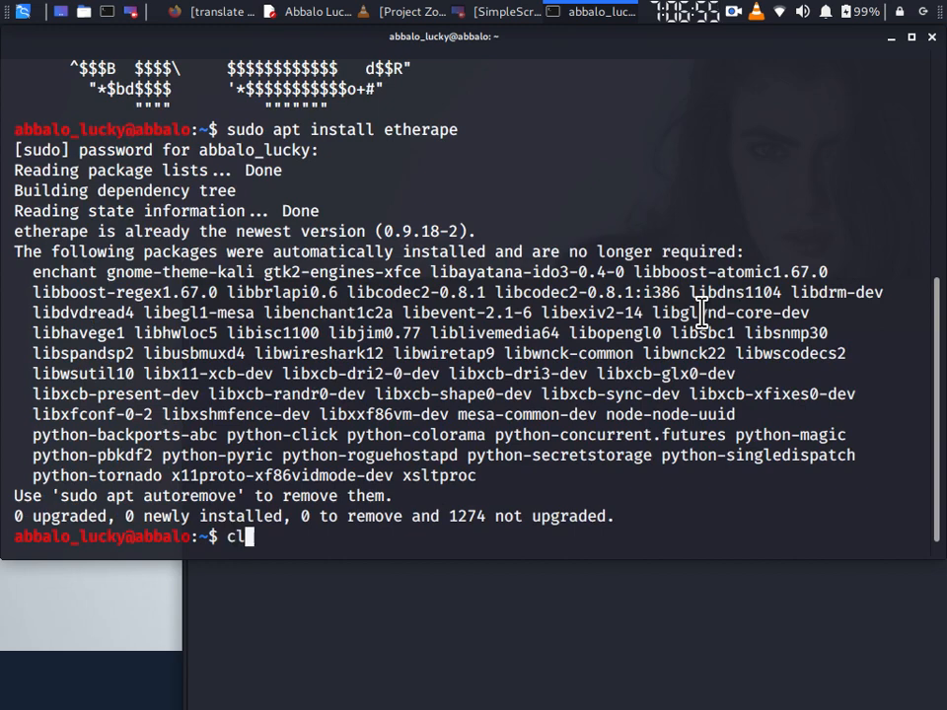
text(ea)
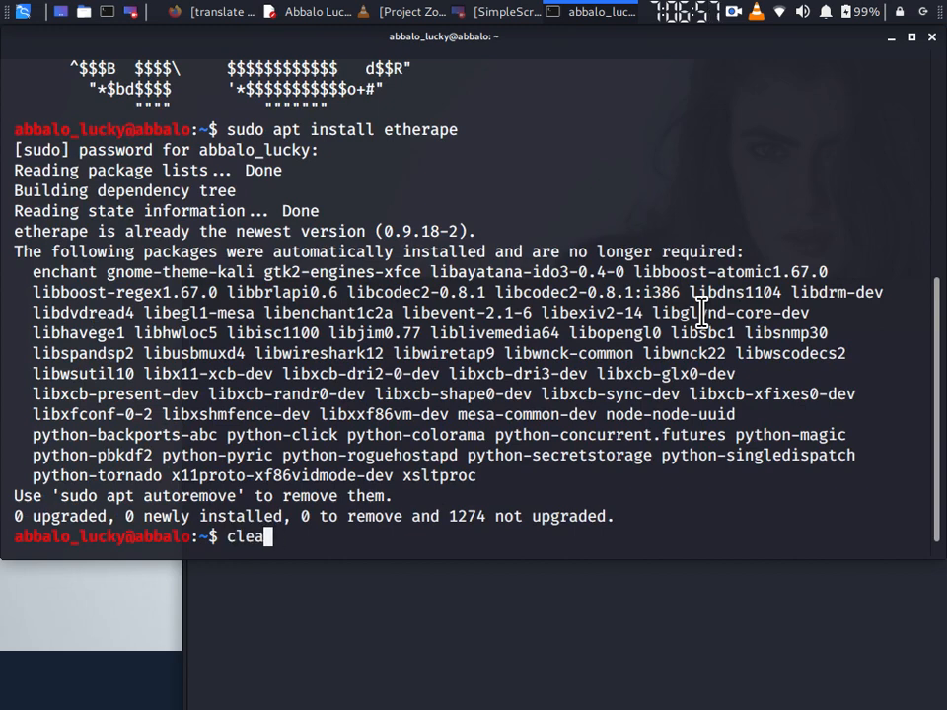
key(Return)
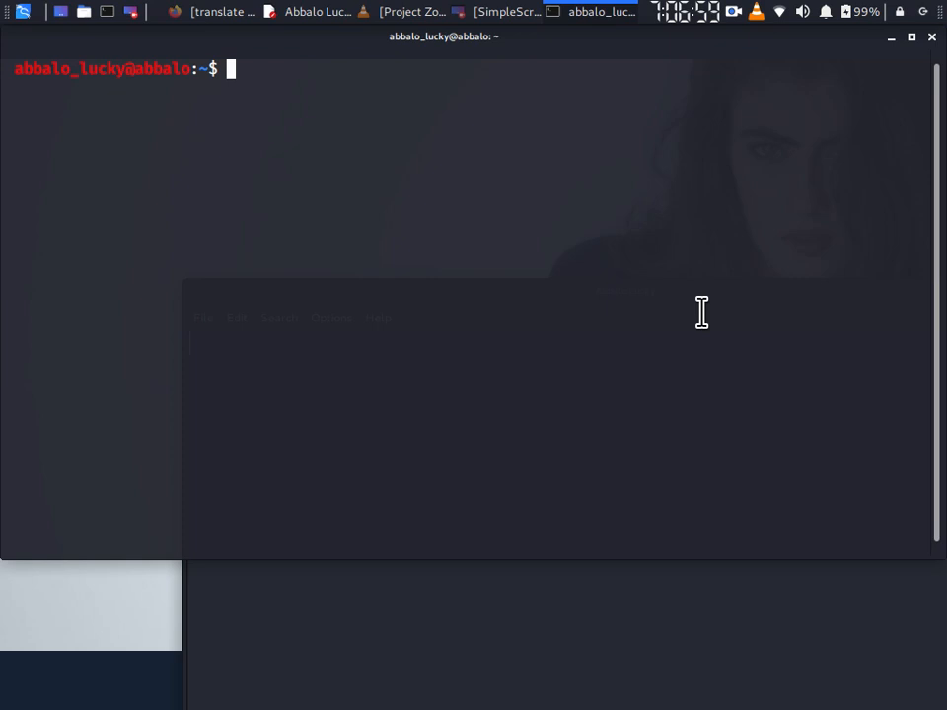
Step: Launch etherape as a normal user, start capture, and dismiss the wlan0 permission error
text(etherape)
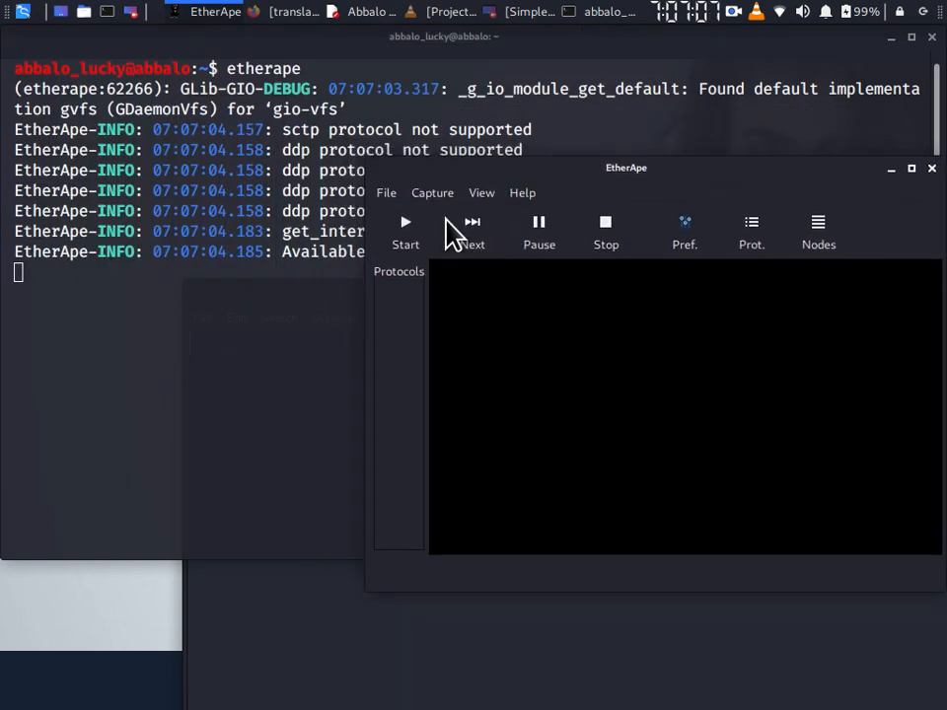
click(406, 232)
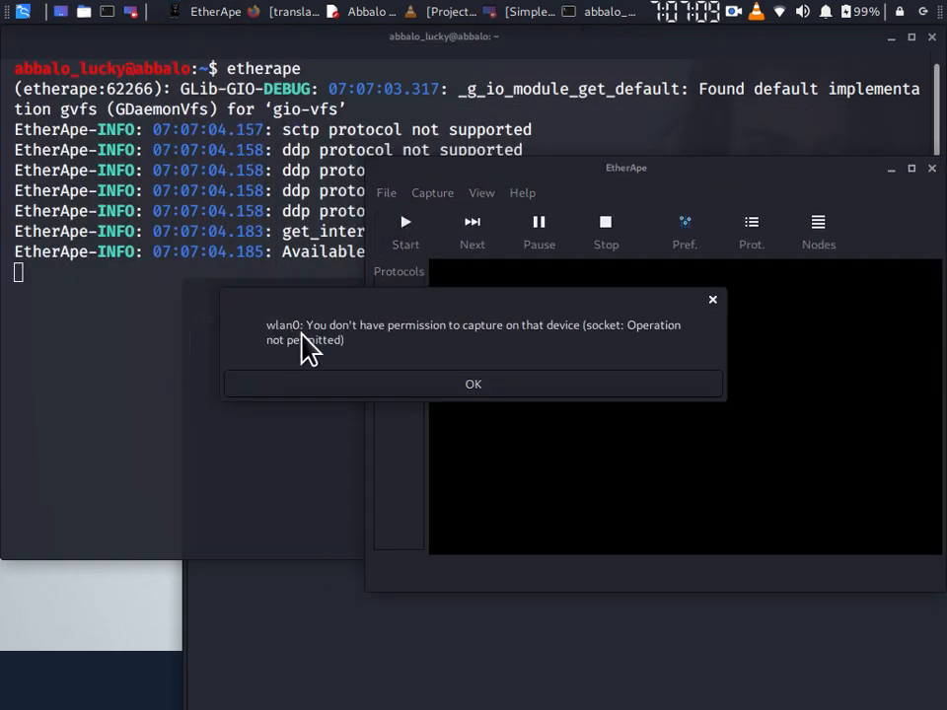
click(472, 384)
text(su)
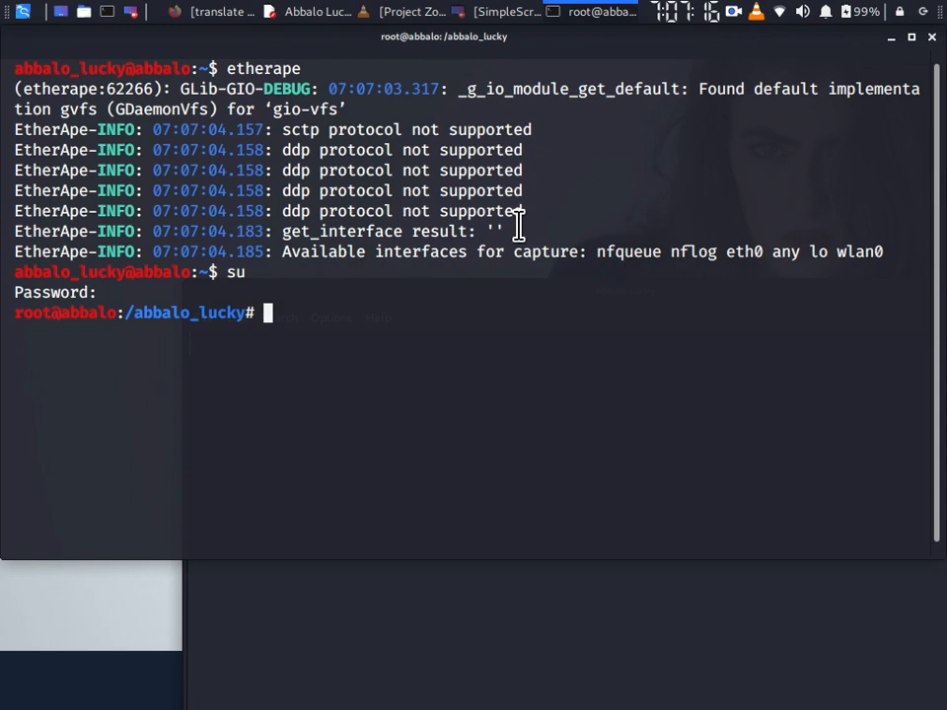
Step: Relaunch etherape as root, move its window right, and bring Firefox forward
text(ete)
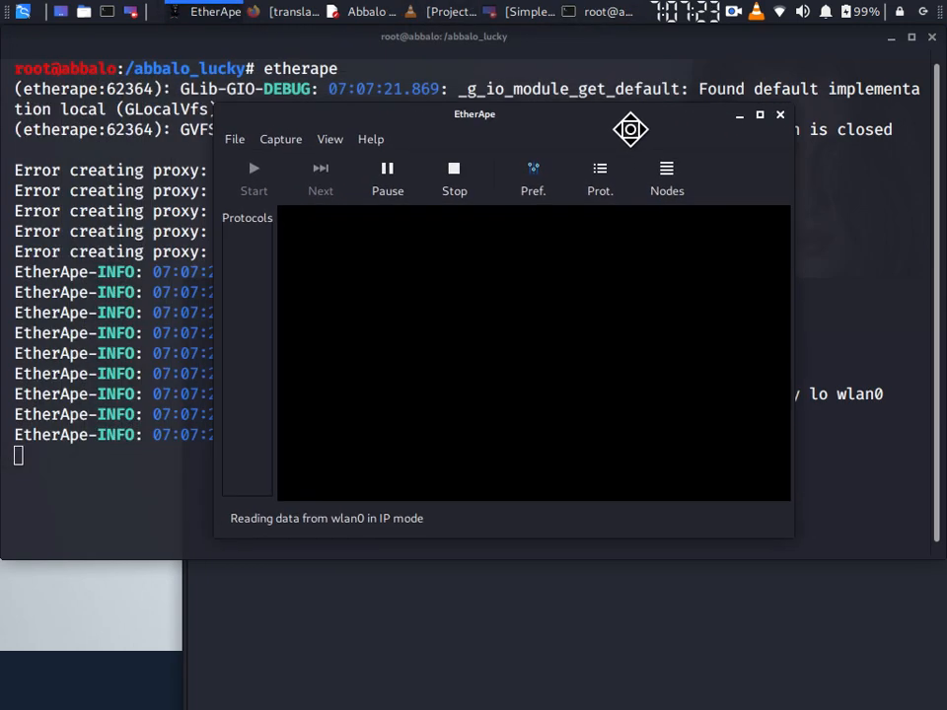
drag(475, 114, 627, 192)
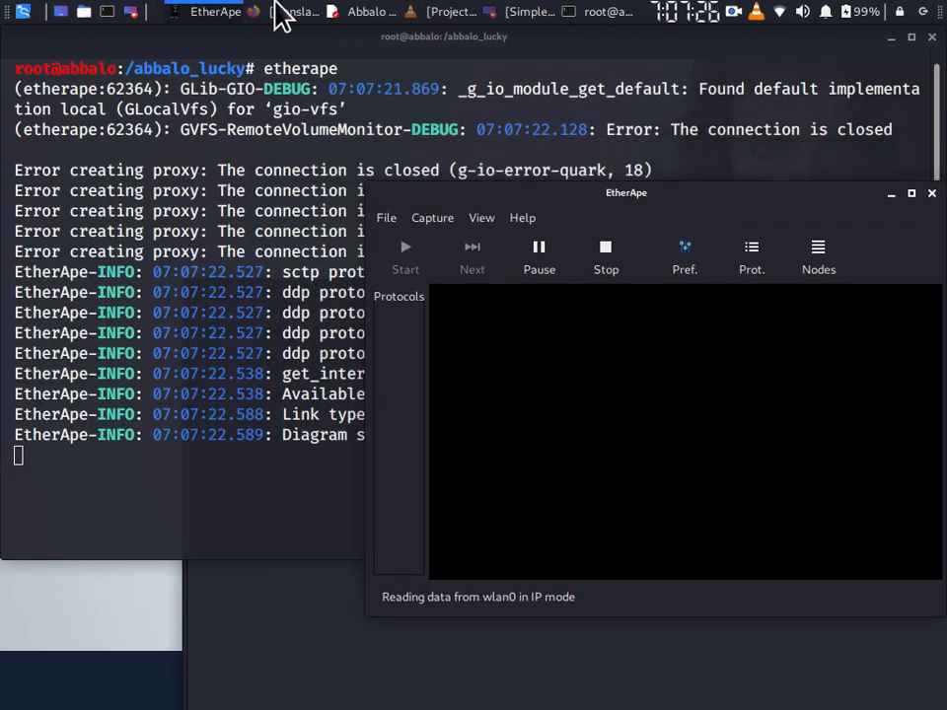
click(291, 11)
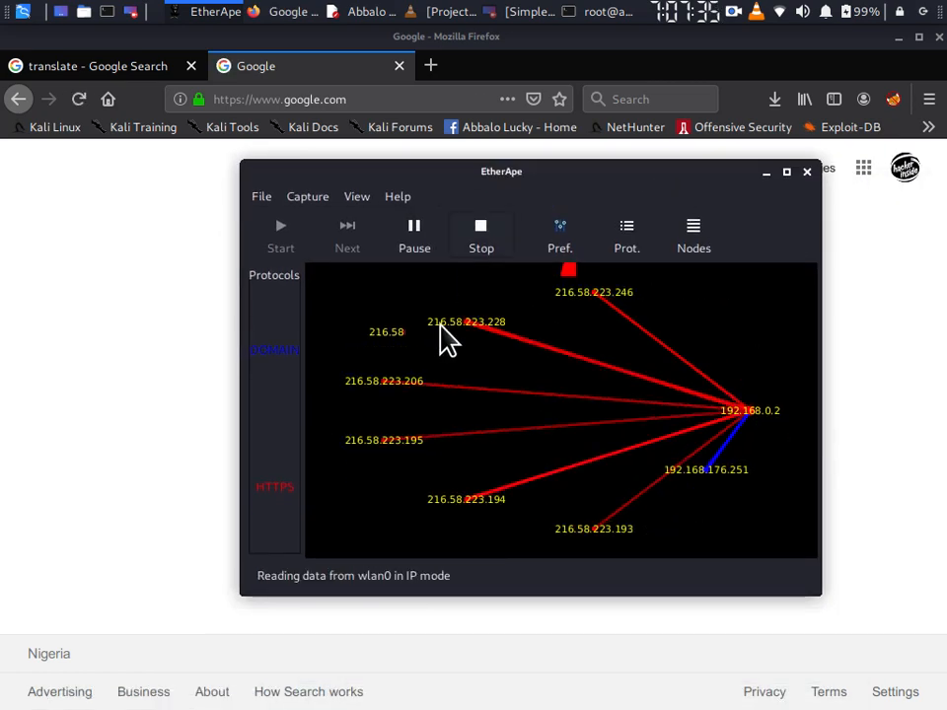
Step: Google 'abbalo lucky' in Firefox, then maximize the EtherApe graph showing 216.58.223.206 traffic
click(806, 170)
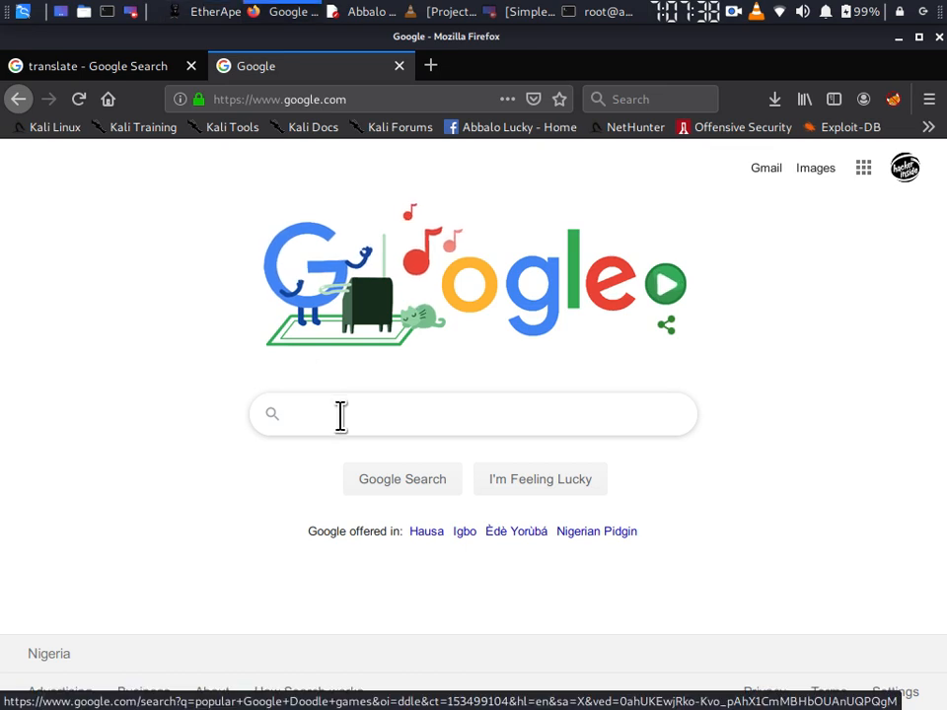
text(Abbalo)
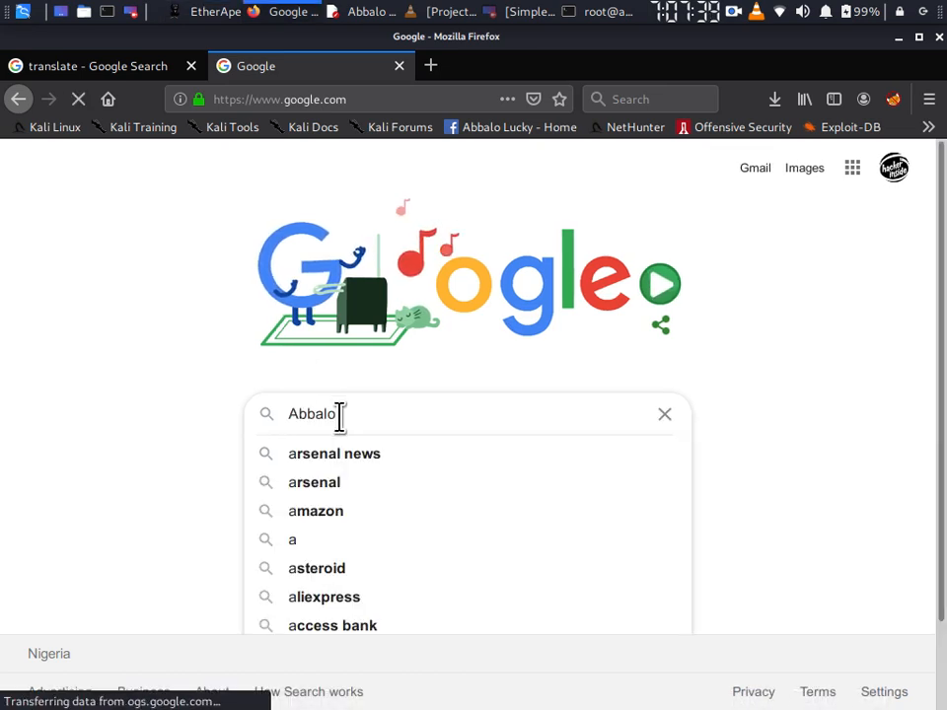
text(Lu)
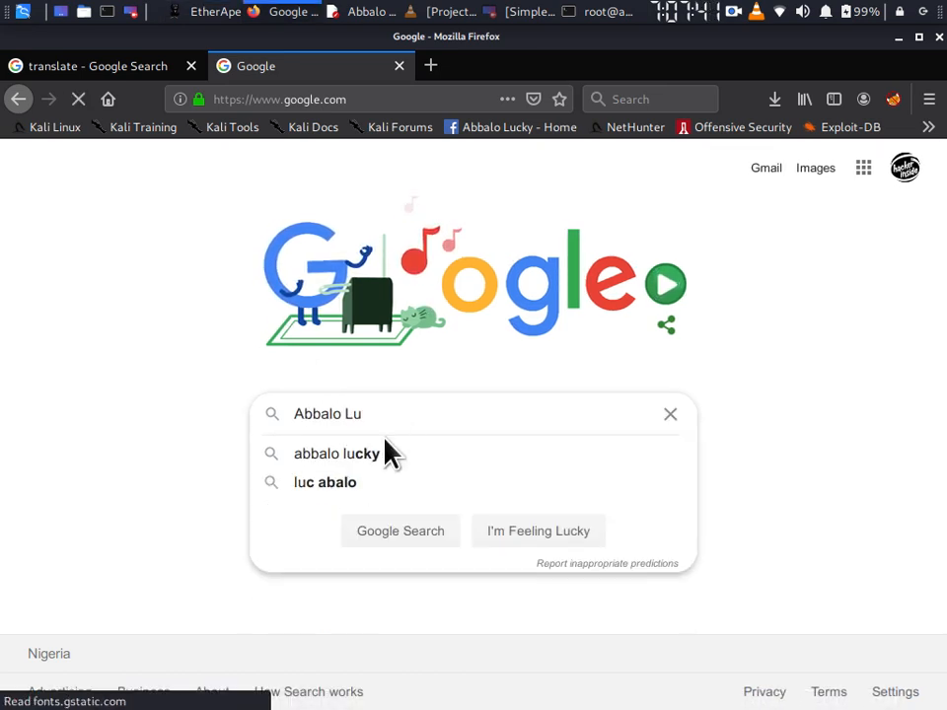
click(336, 453)
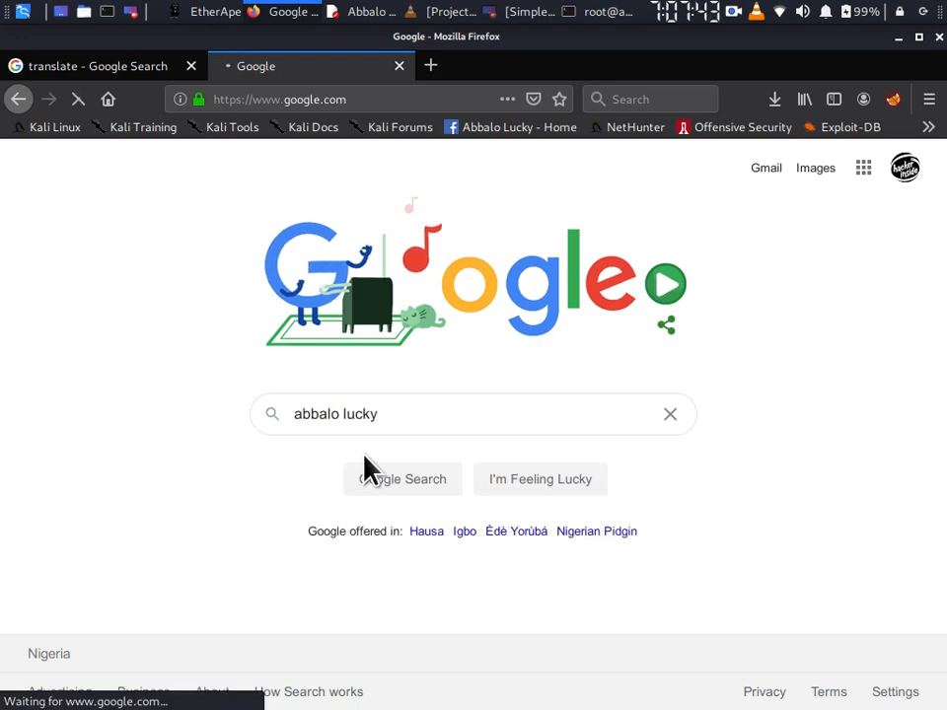
click(402, 478)
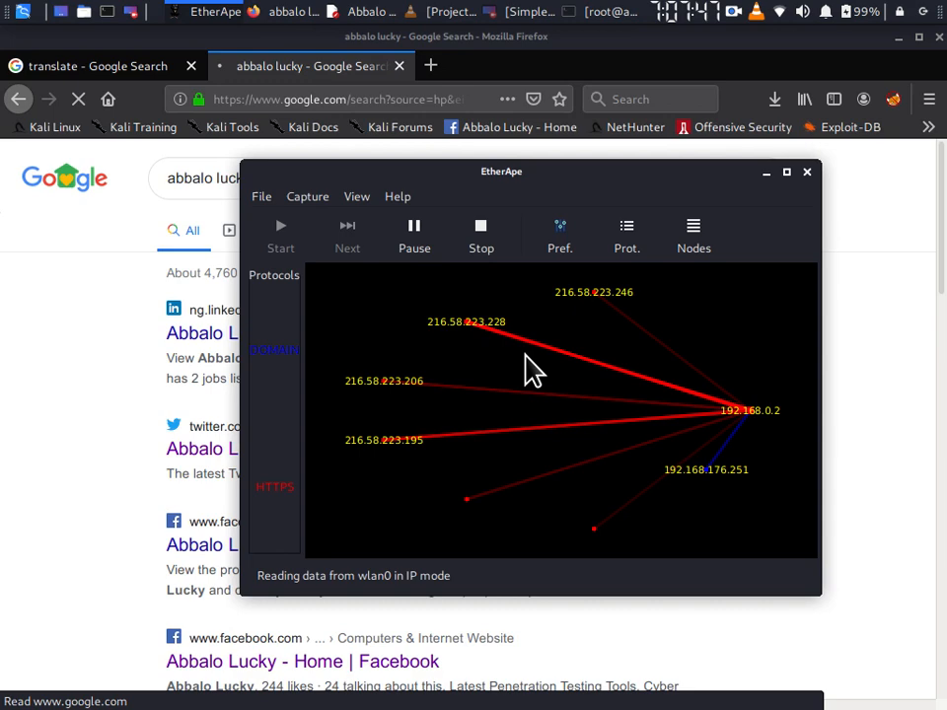
click(787, 171)
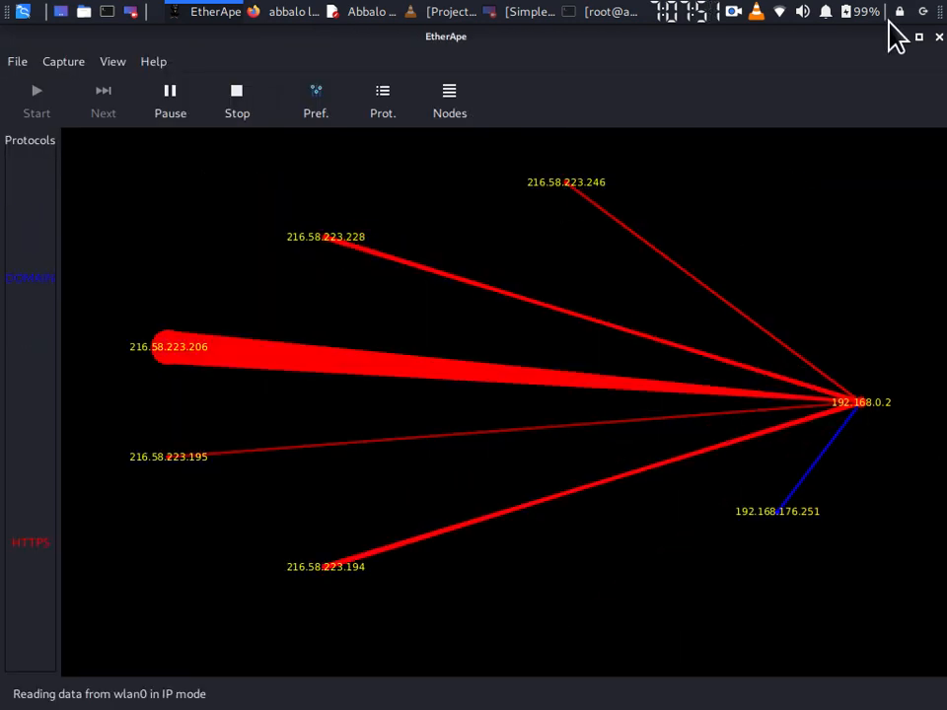
Step: Type 'double click on any ip to see the more inform' into the Mousepad note
click(370, 11)
text(e)
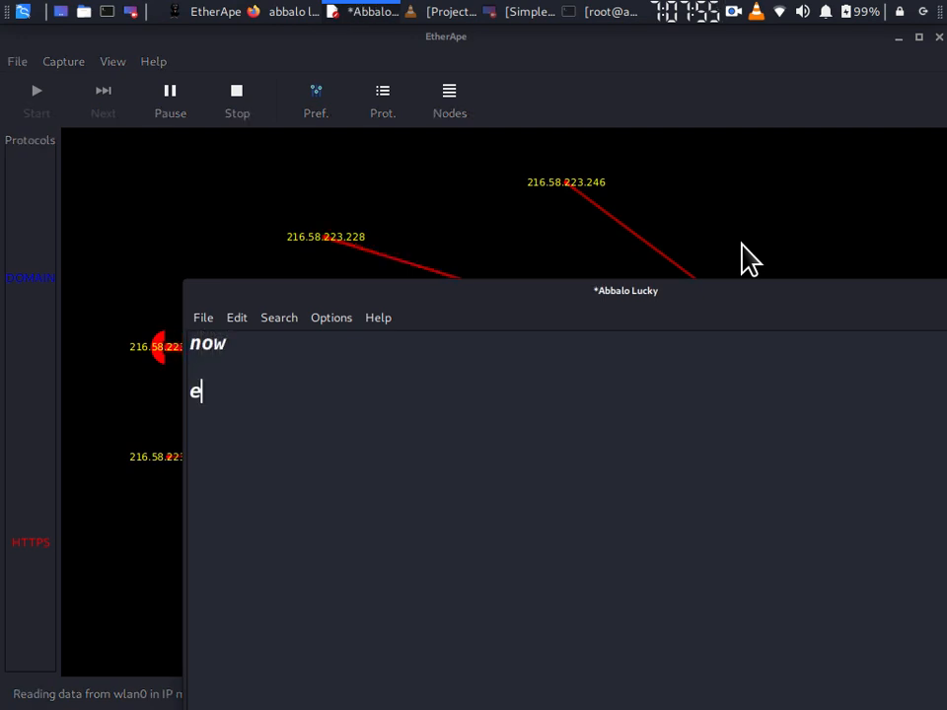
text(double)
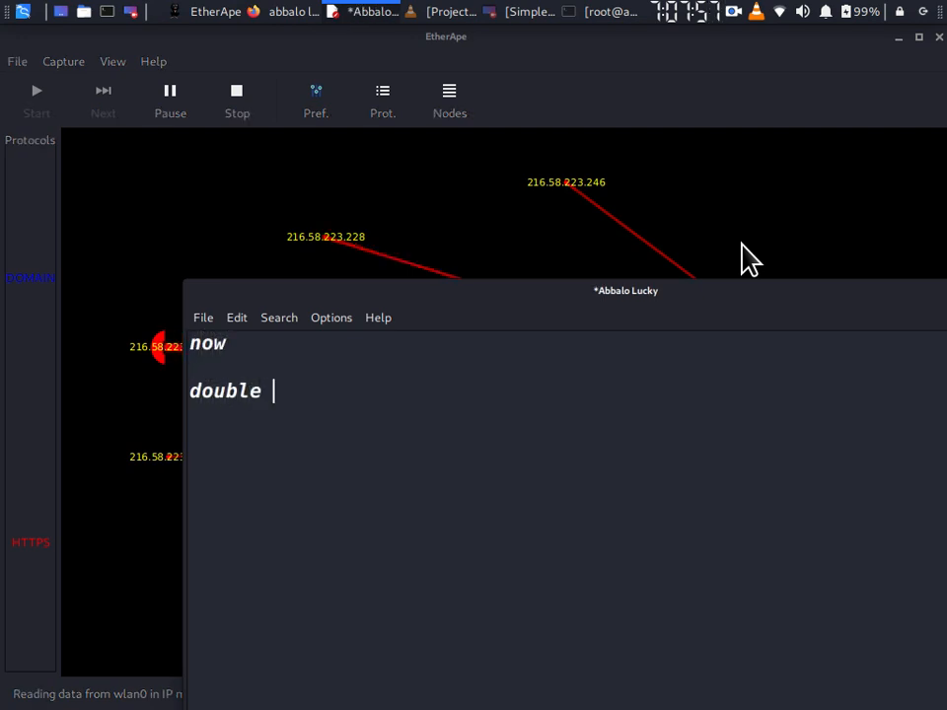
text(lick on)
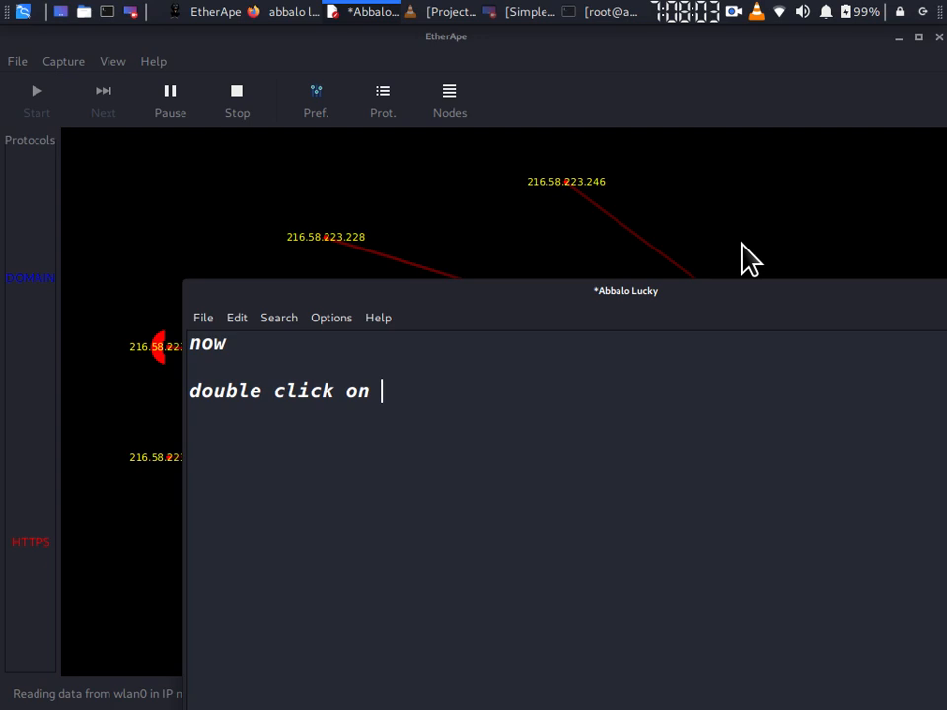
text(any ip)
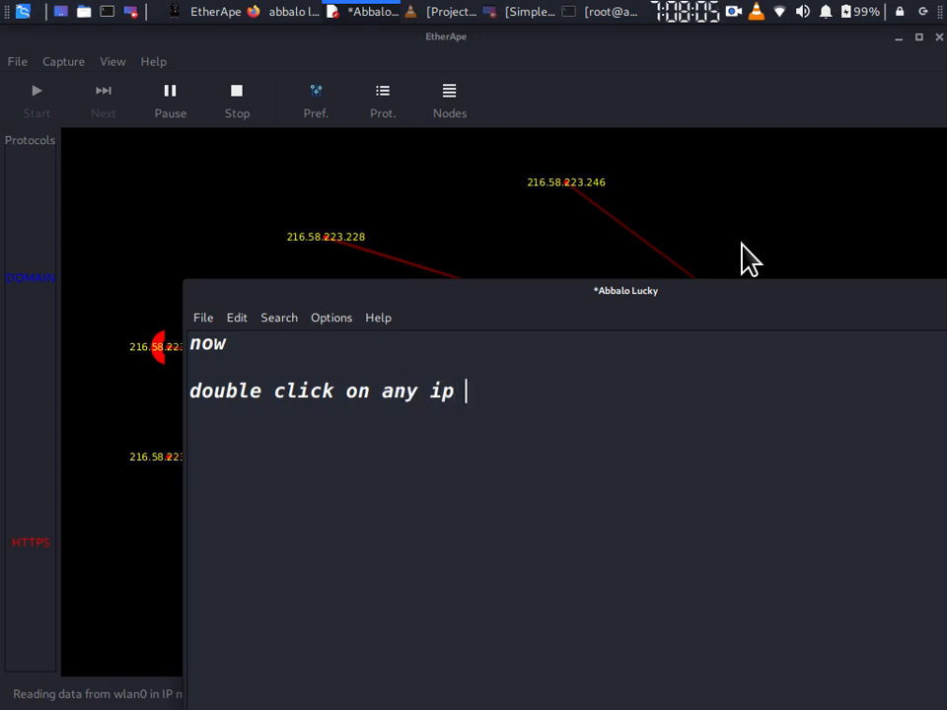
text(to see)
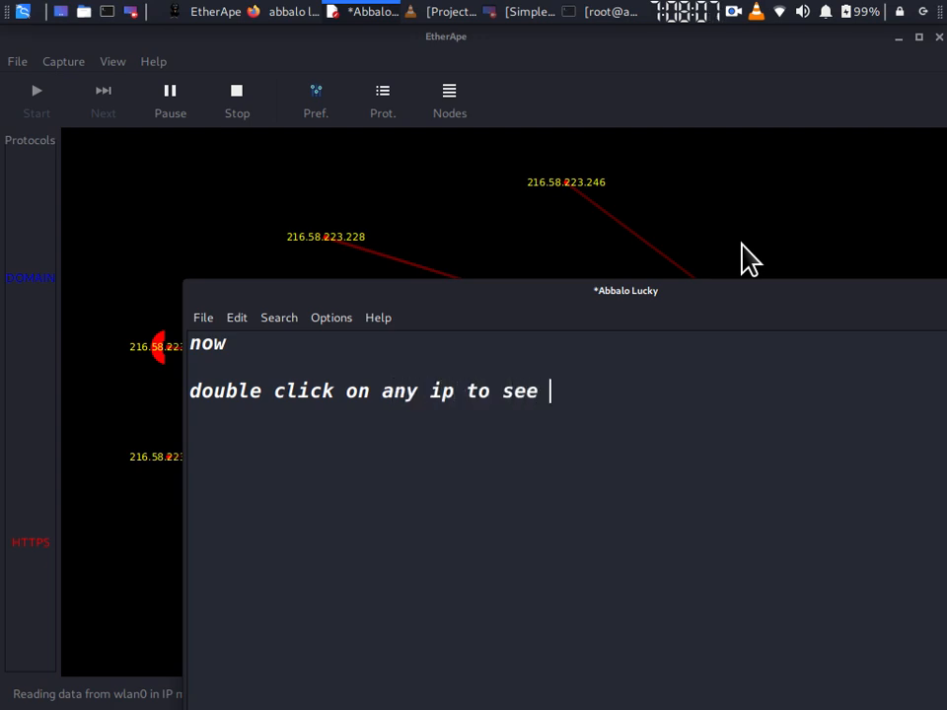
text(the m)
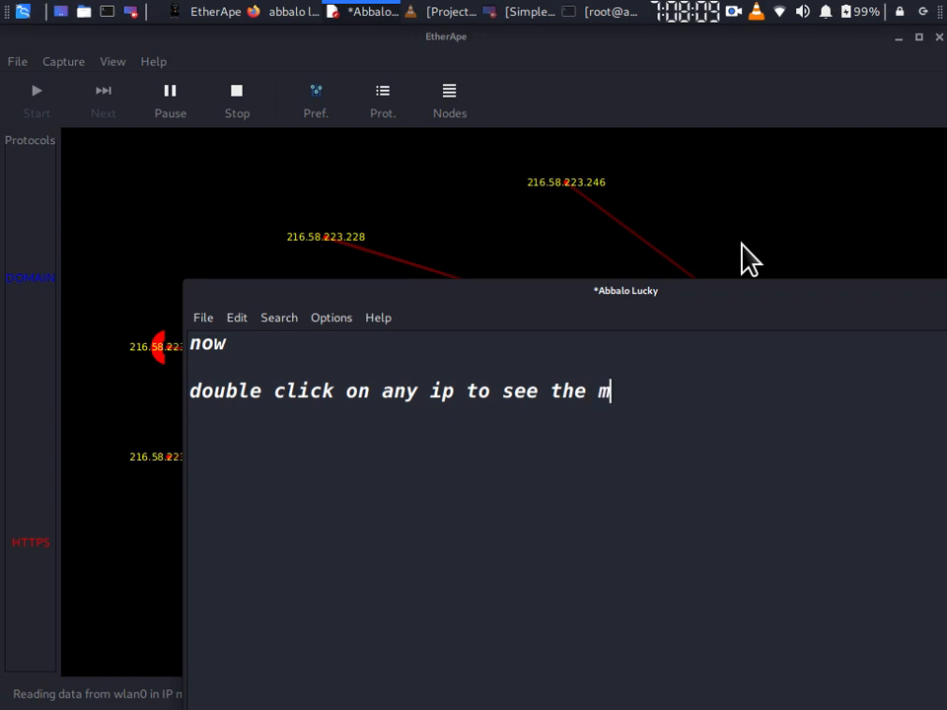
text(ore inform)
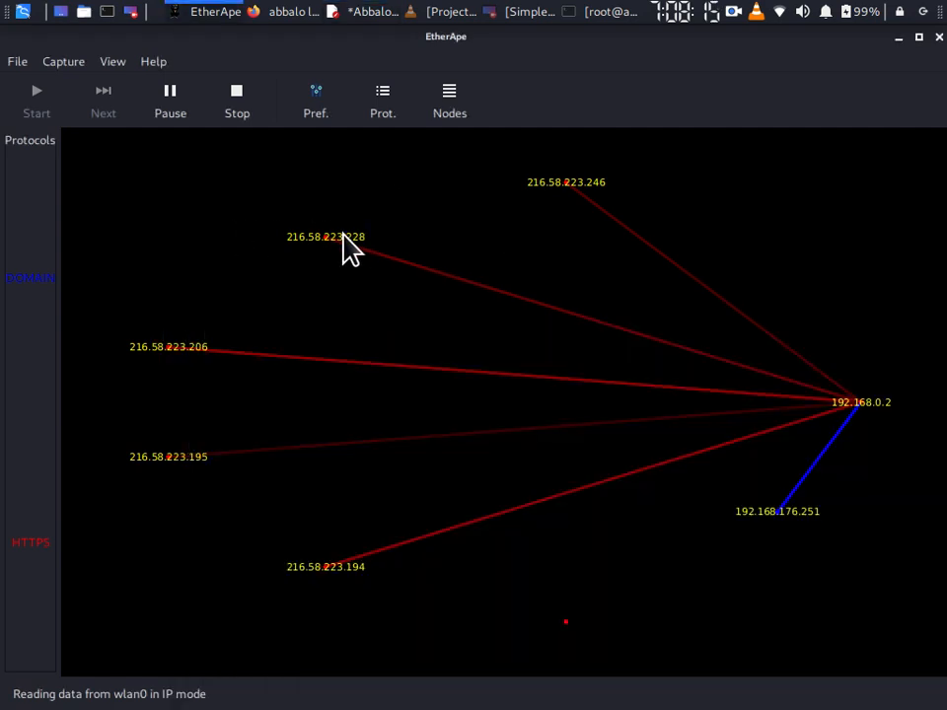
mouse_move(342, 248)
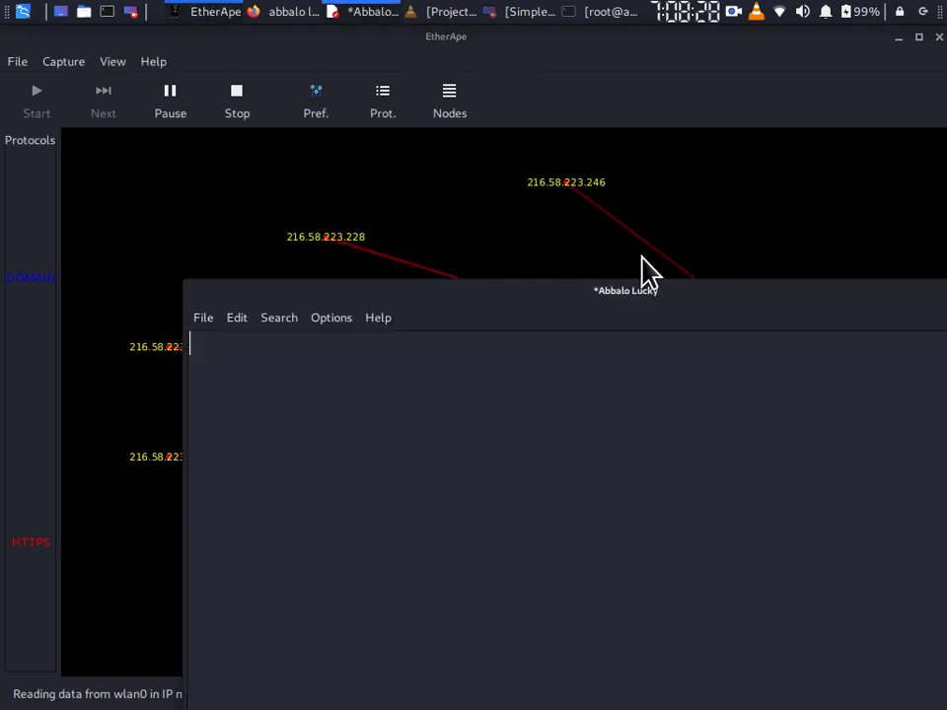
Step: Open EtherApe's Nodes window listing per-host instant and accumulated traffic and packet size
text(W)
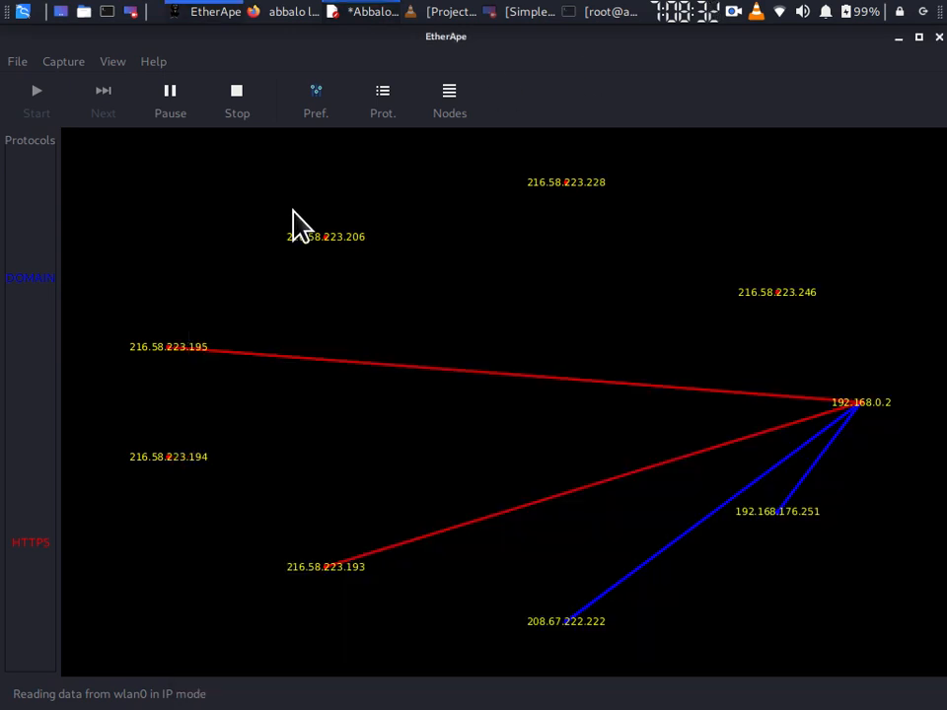
click(383, 99)
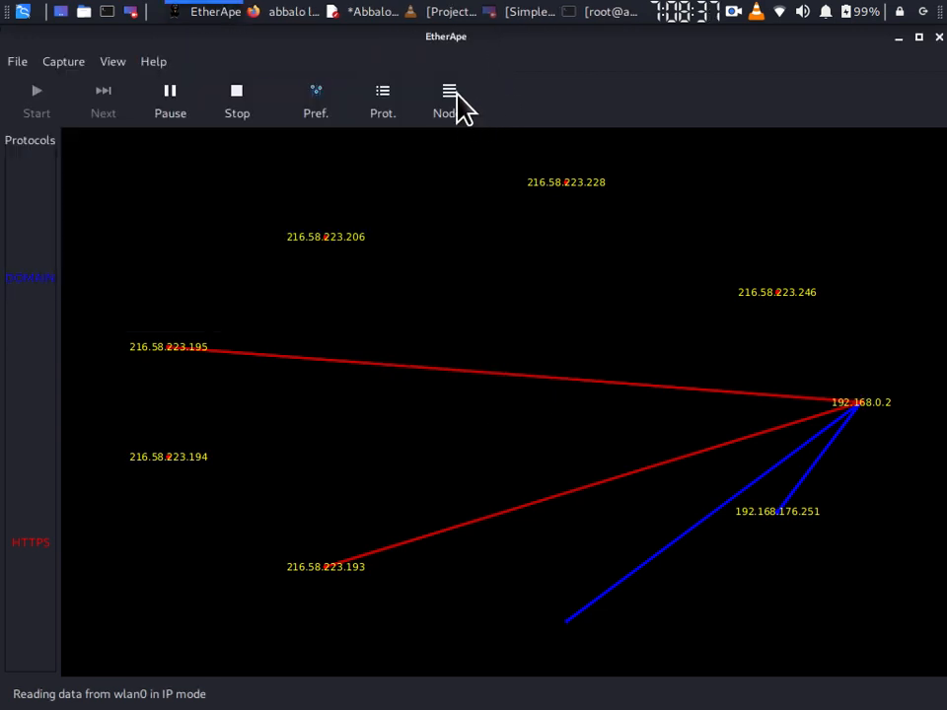
click(449, 99)
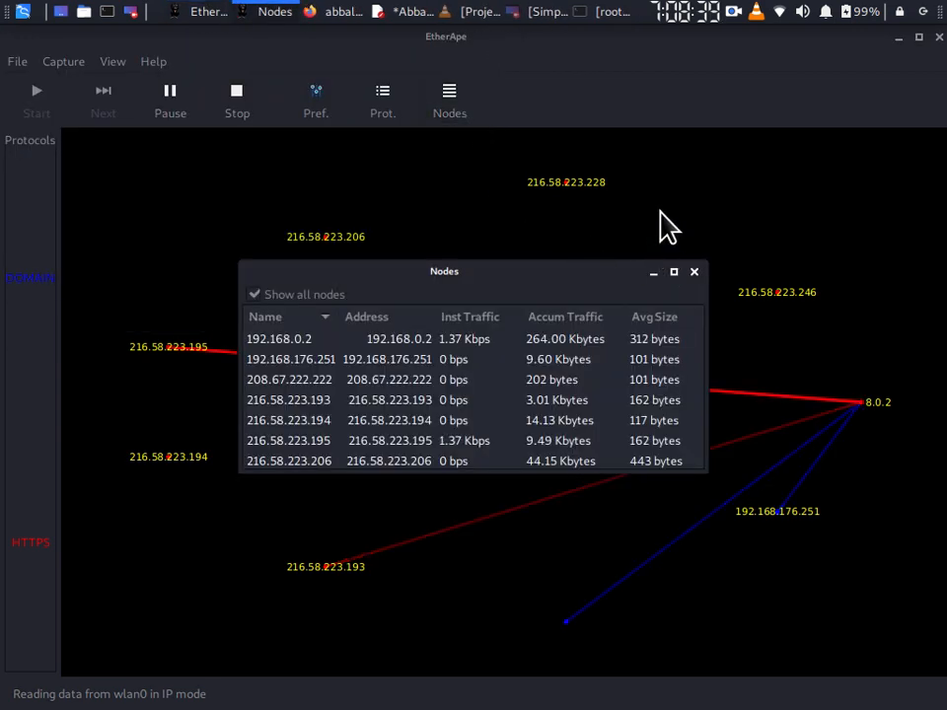